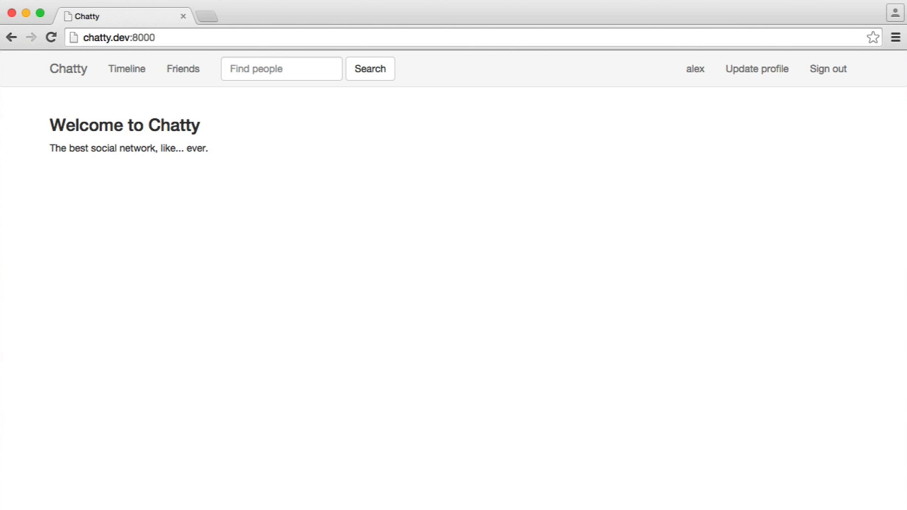
pyautogui.moveTo(828, 68)
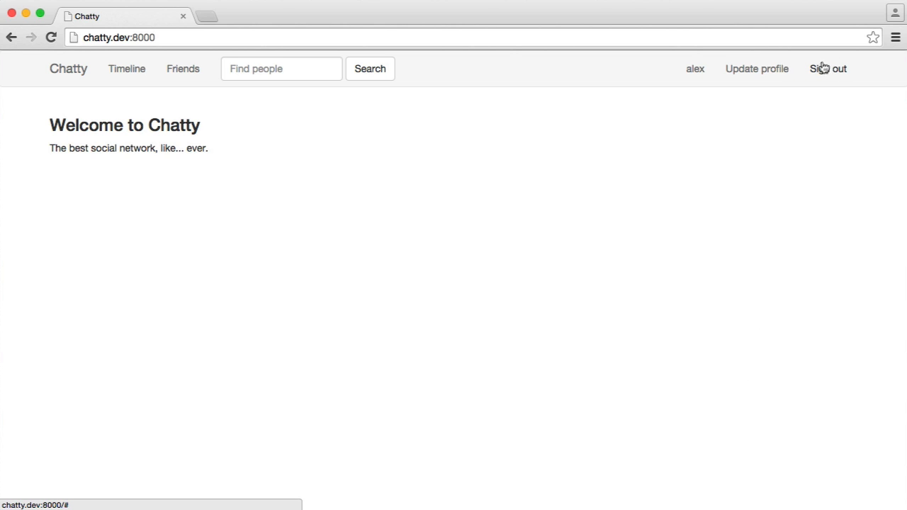
pyautogui.moveTo(756, 158)
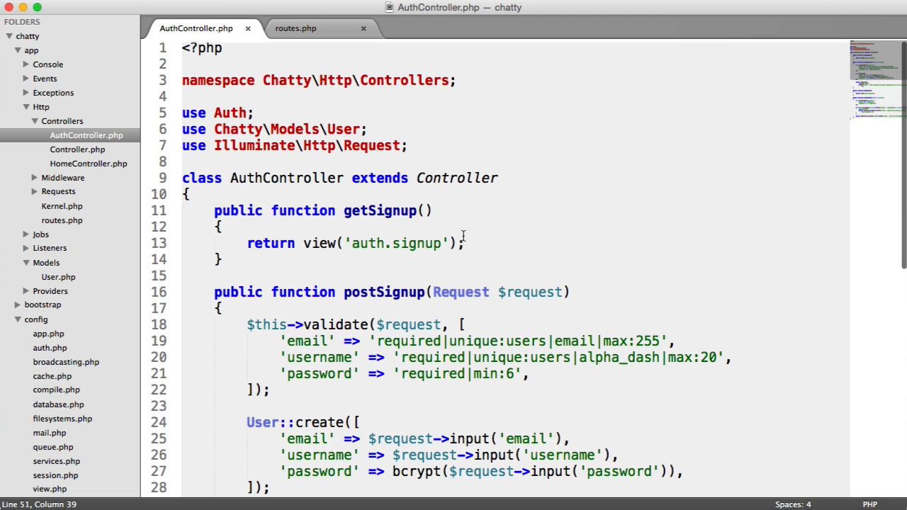
# - Start a public getSignout method in AuthController that calls Auth::logout()
pyautogui.scroll(-3)
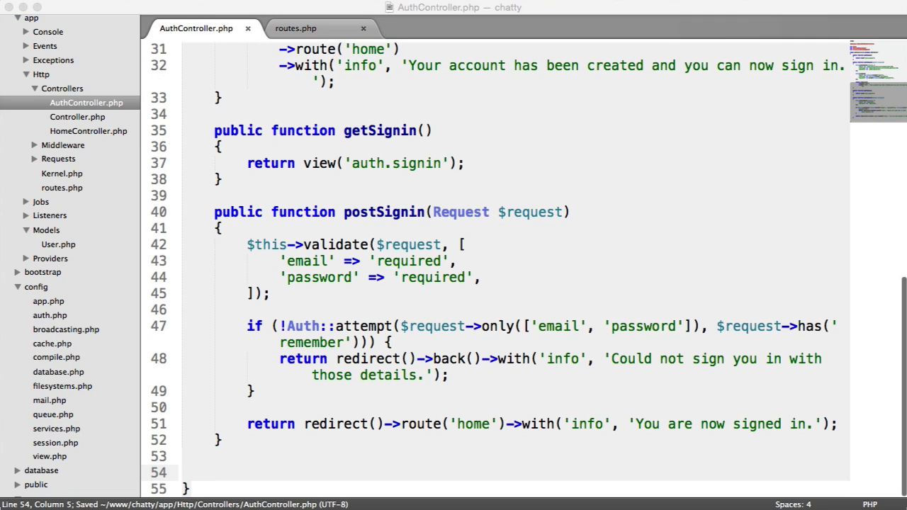
pyautogui.write('p')
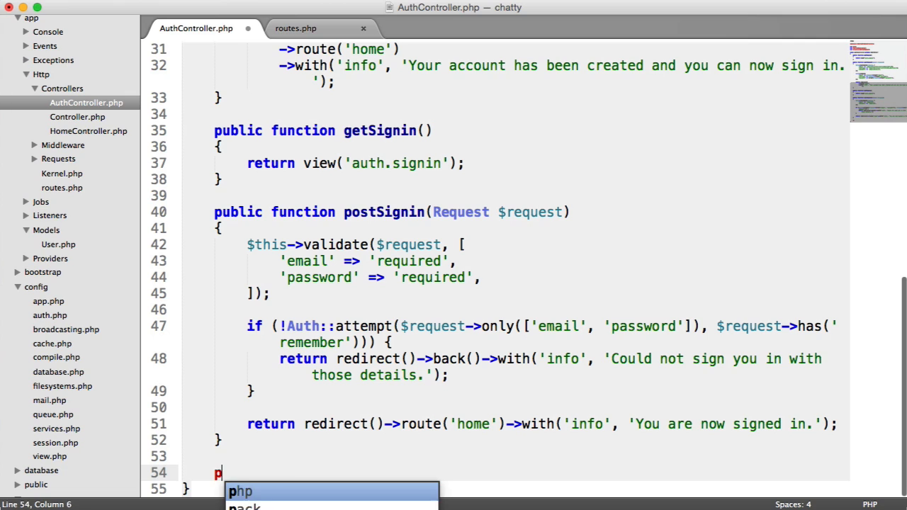
pyautogui.write('ublic function getSignout(')
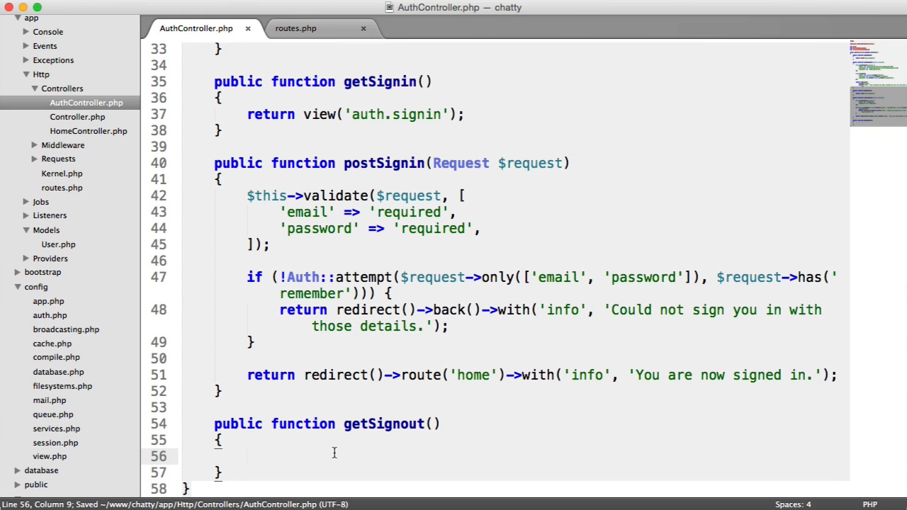
pyautogui.scroll(3)
pyautogui.write('Aut')
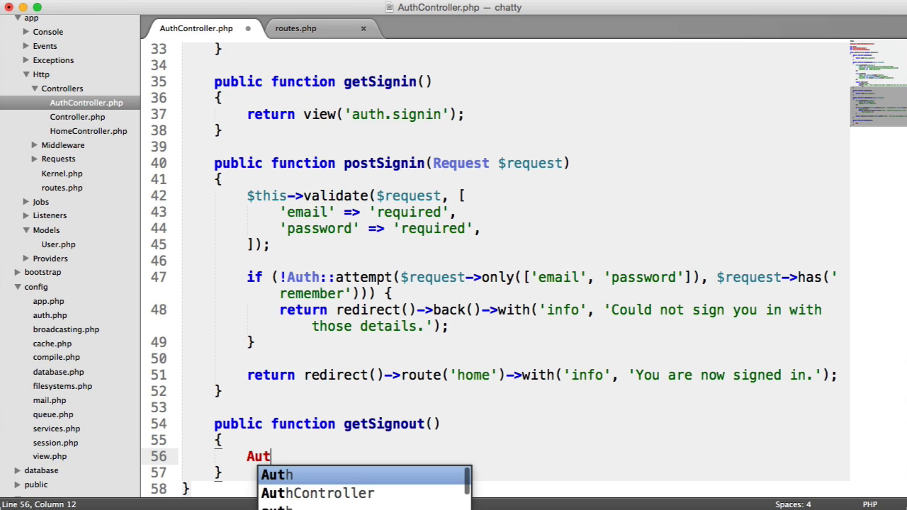
pyautogui.write('h::logout();')
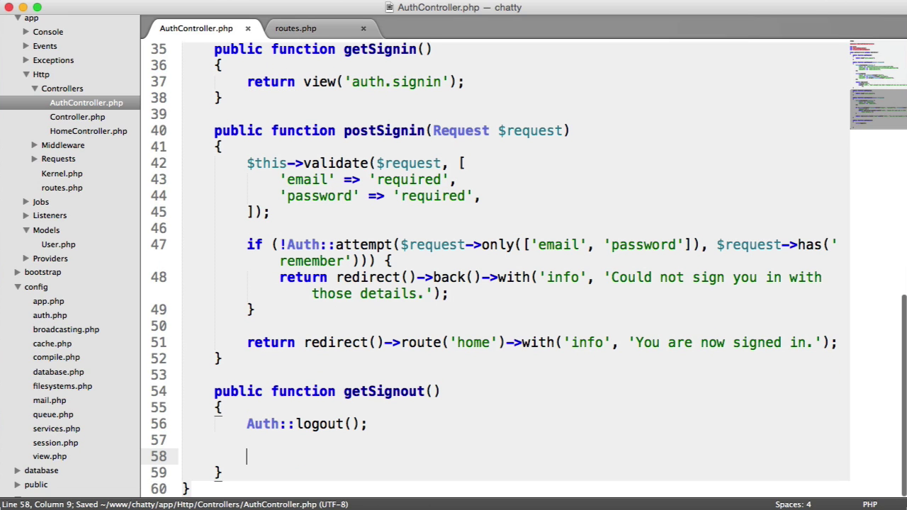
# - Finish getSignout by returning redirect()->route('home')
pyautogui.write('return')
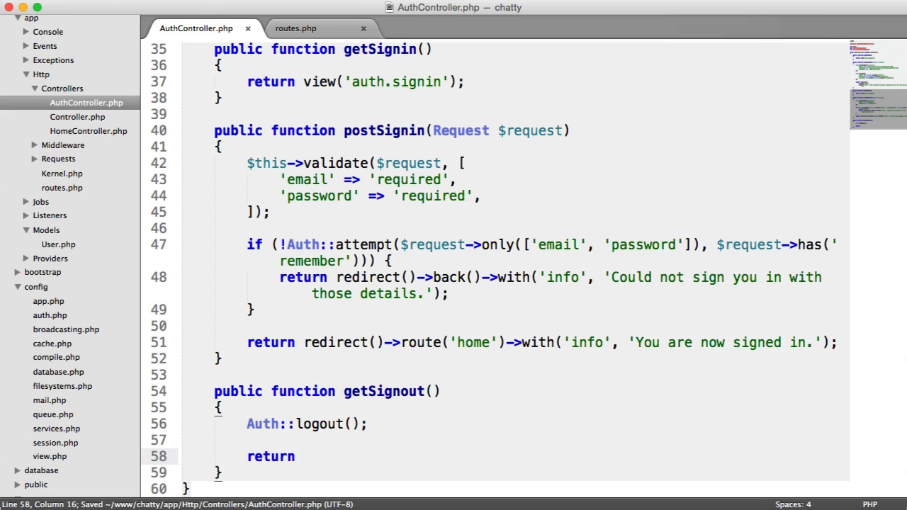
pyautogui.write('redirect()->')
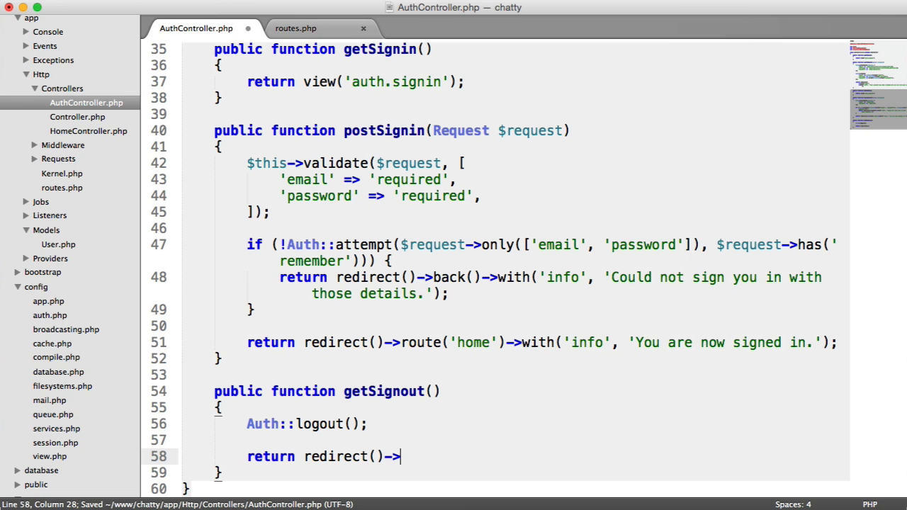
pyautogui.write('route();')
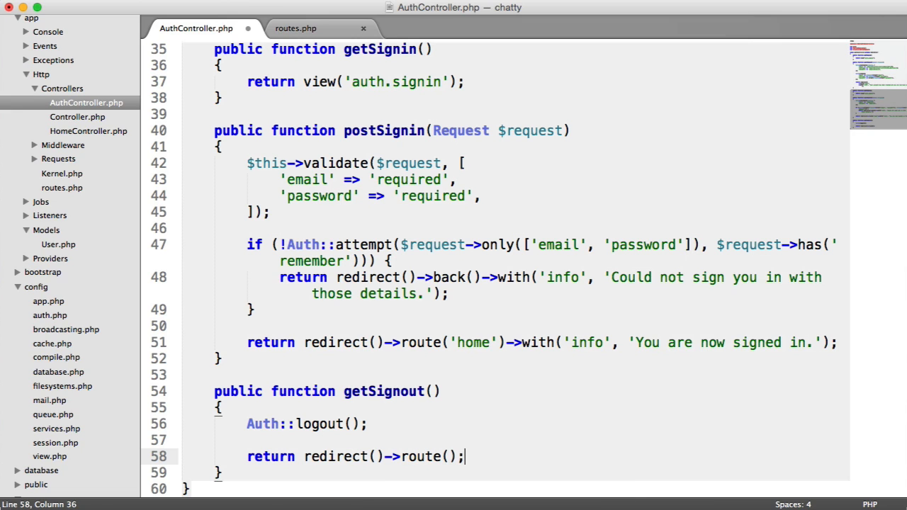
pyautogui.write("'home'")
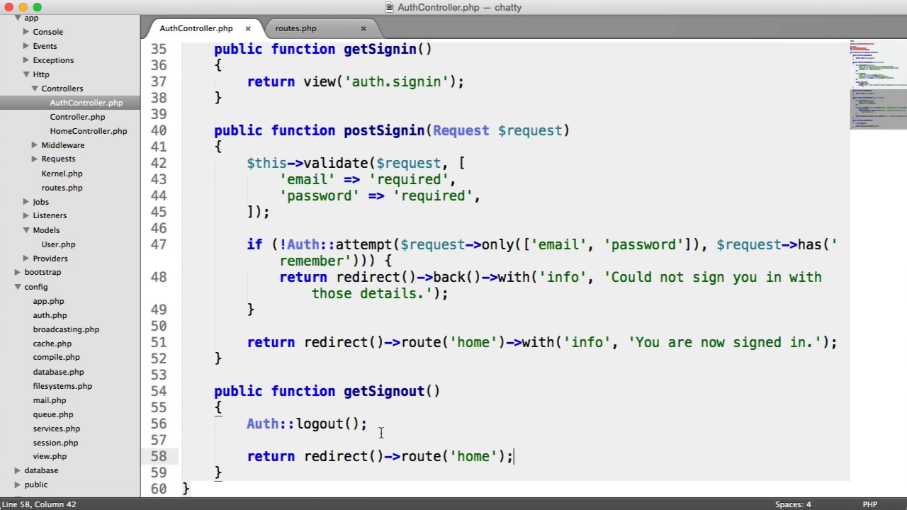
pyautogui.click(295, 28)
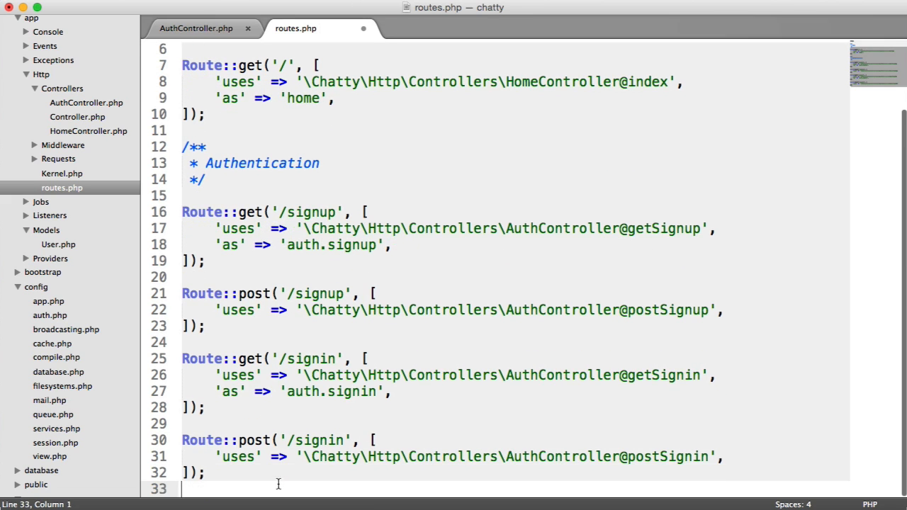
# - Duplicate the /signin GET route as a GET /signout route named auth.signout using AuthController@getSignout
pyautogui.moveTo(181, 358); pyautogui.dragTo(205, 407)
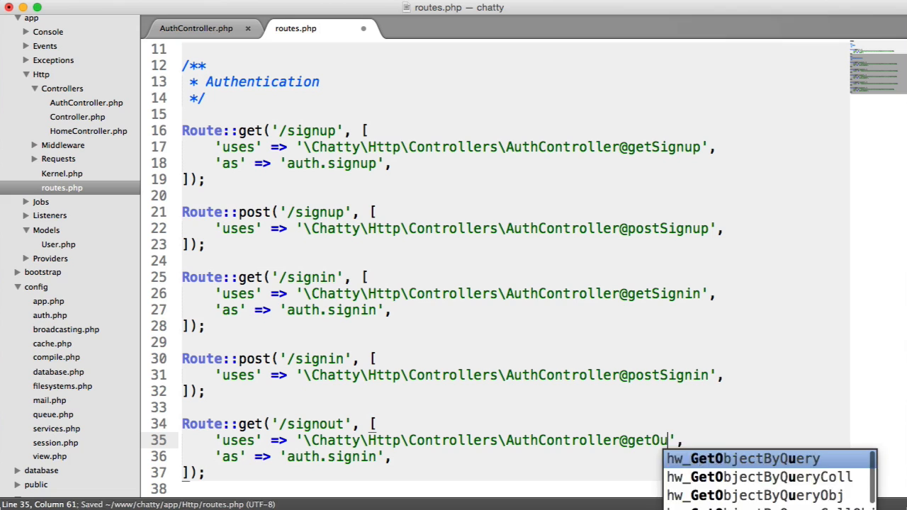
pyautogui.press('backspace')
pyautogui.write('out')
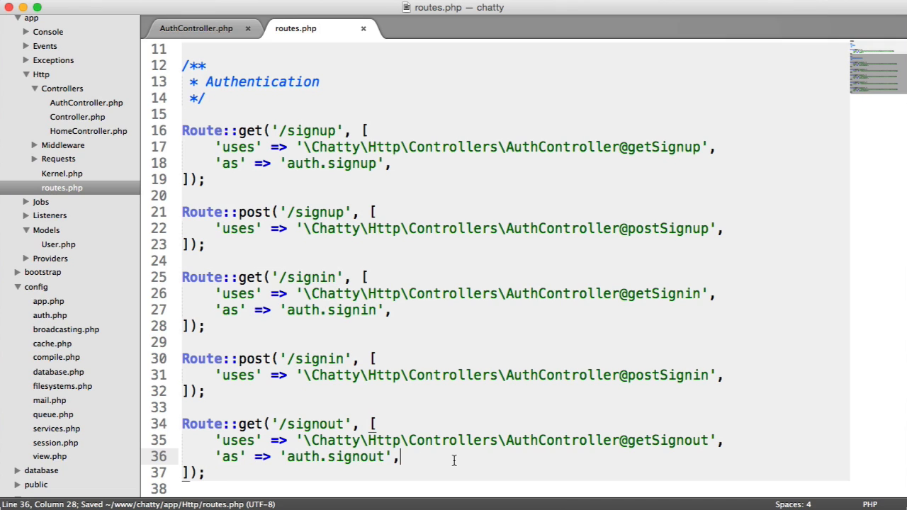
pyautogui.moveTo(84, 317)
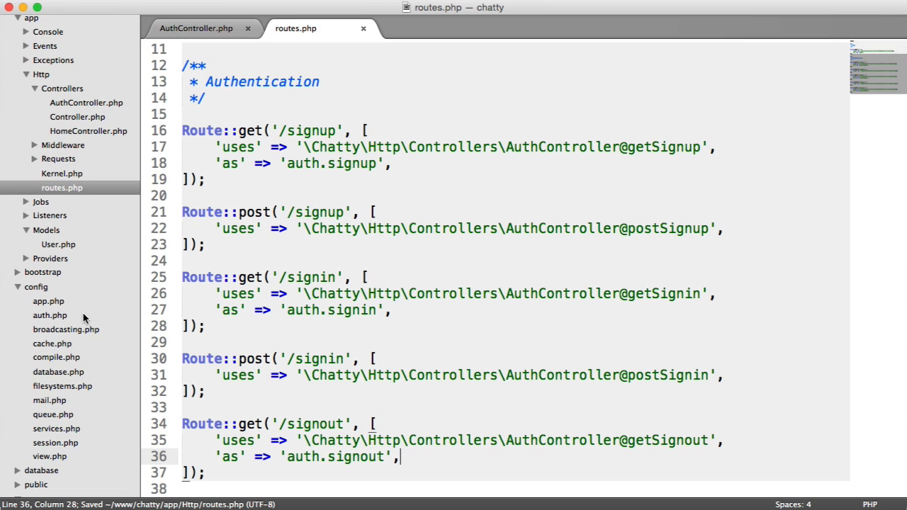
pyautogui.scroll(-3)
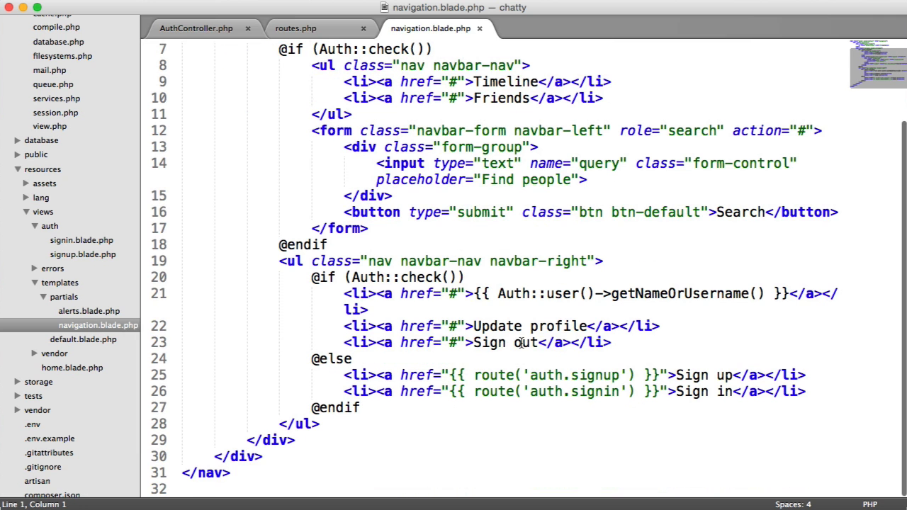
# - Replace the Sign out link's '#' href with route('auth.signout') in navigation.blade.php
pyautogui.click(542, 343)
pyautogui.write('{{')
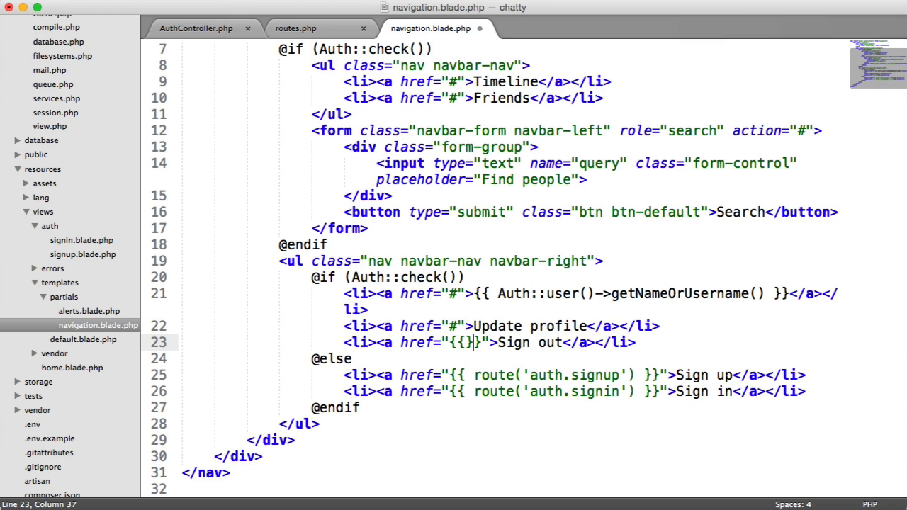
pyautogui.write('A')
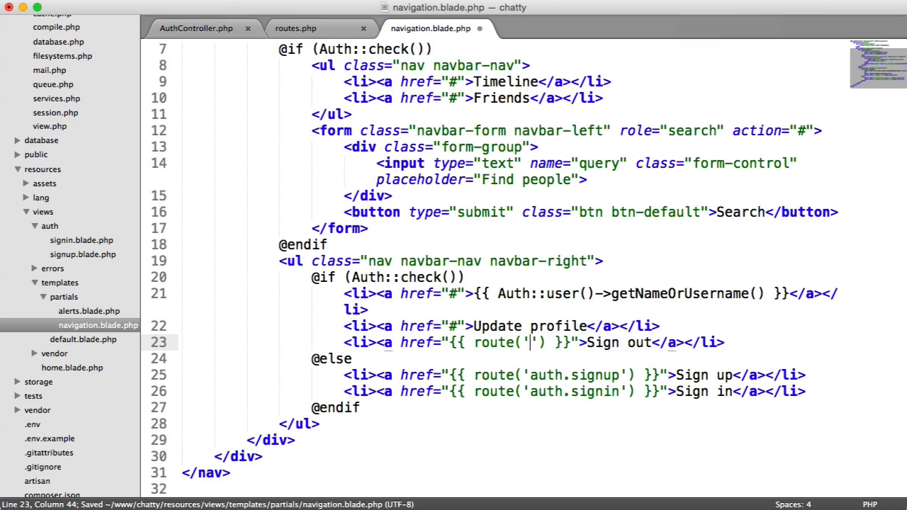
pyautogui.write('auth.signo')
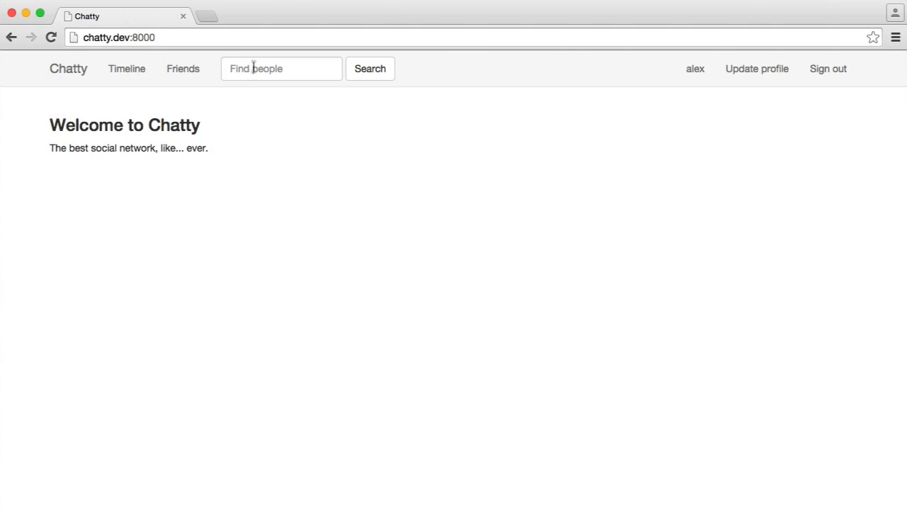
pyautogui.moveTo(827, 68)
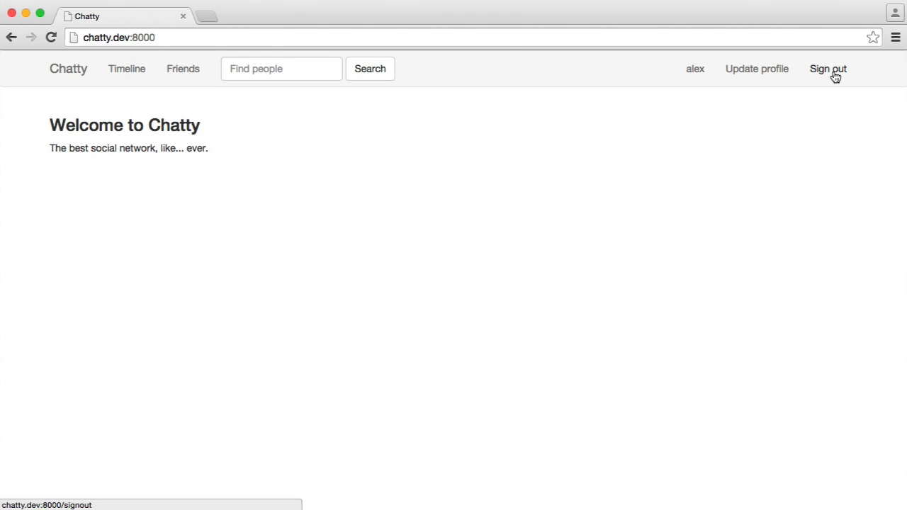
# - Click Sign out in the Chatty navbar to log out
pyautogui.click(828, 68)
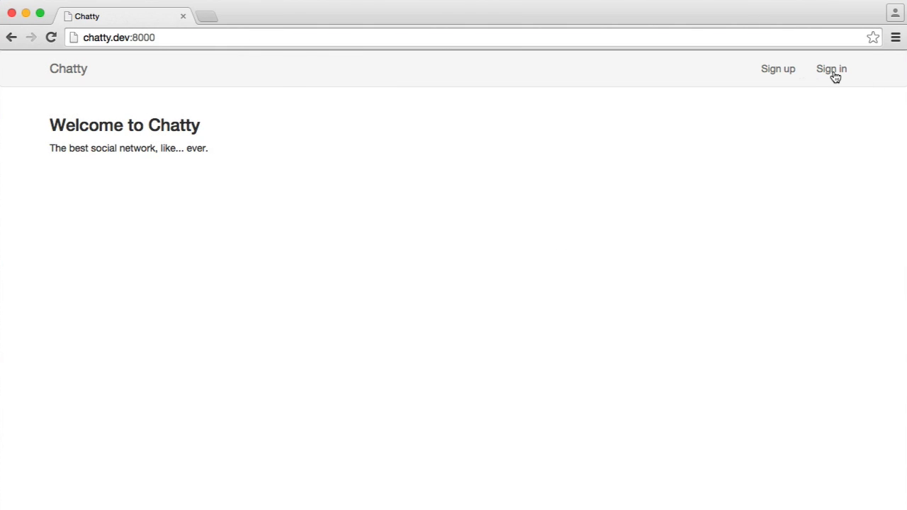
pyautogui.moveTo(831, 68)
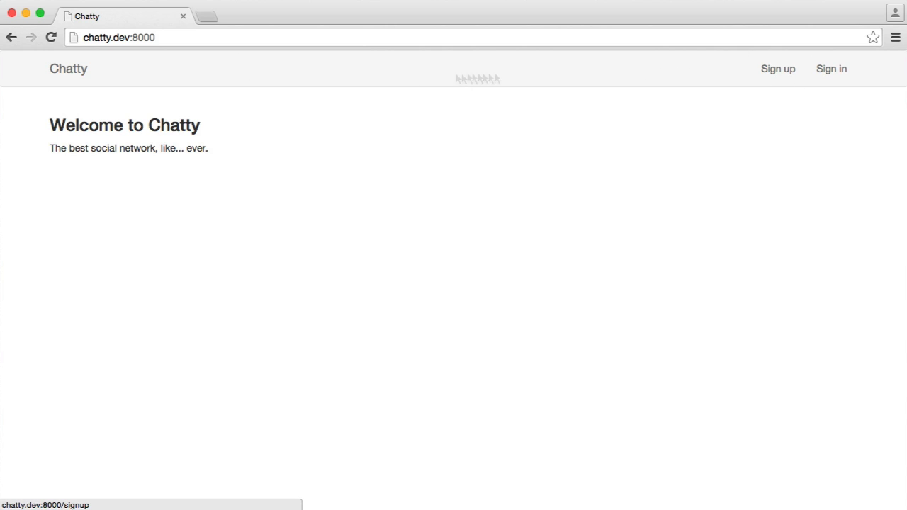
pyautogui.moveTo(777, 68)
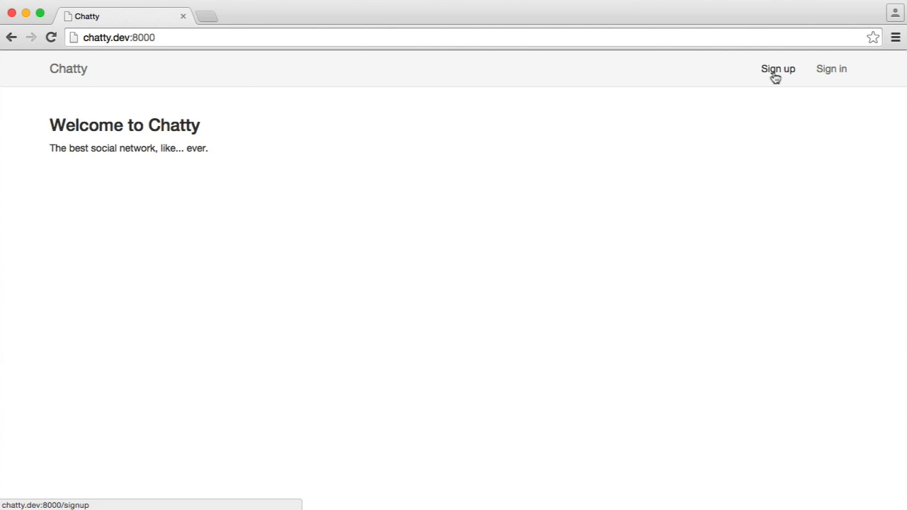